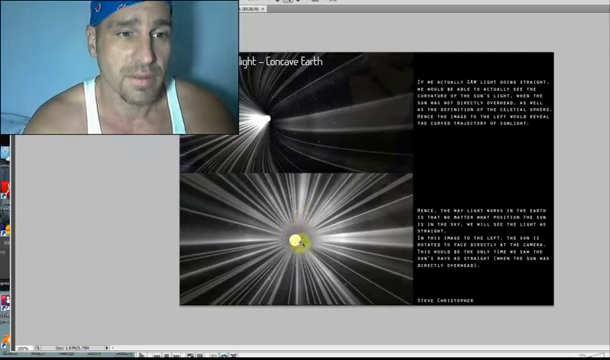
pyautogui.moveTo(120, 180)
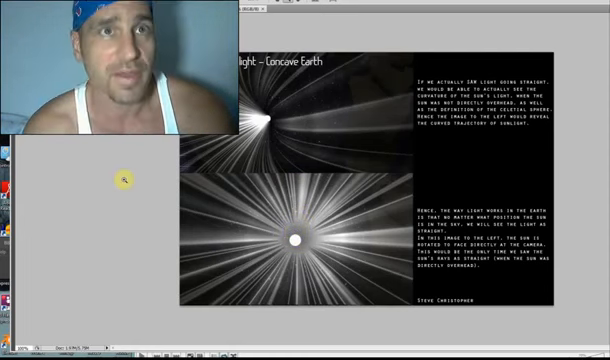
pyautogui.moveTo(316, 130)
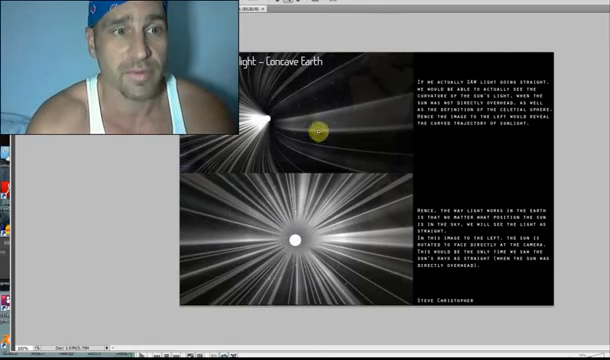